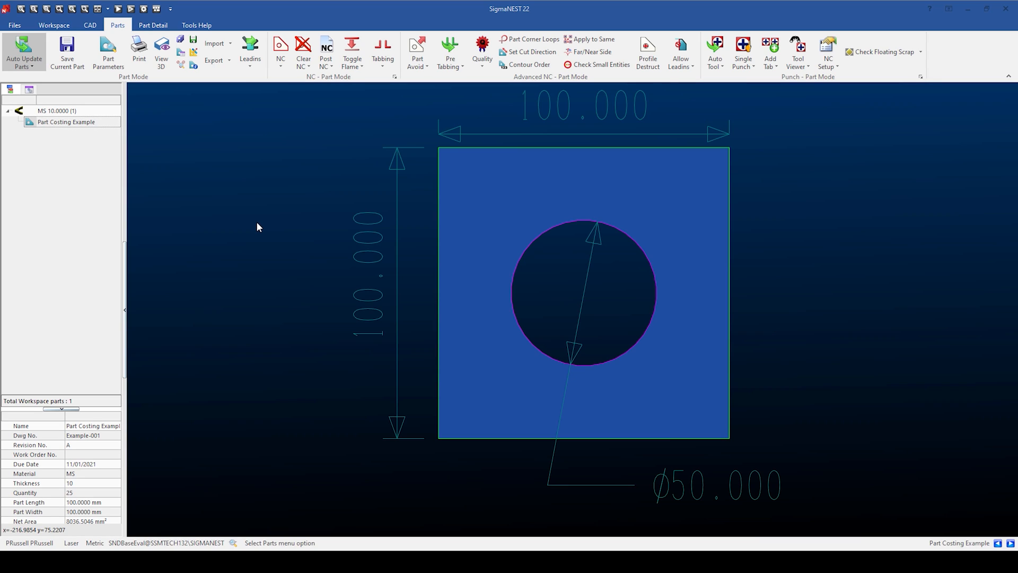
{"action": "mouse_move", "coordinate": [268, 98]}
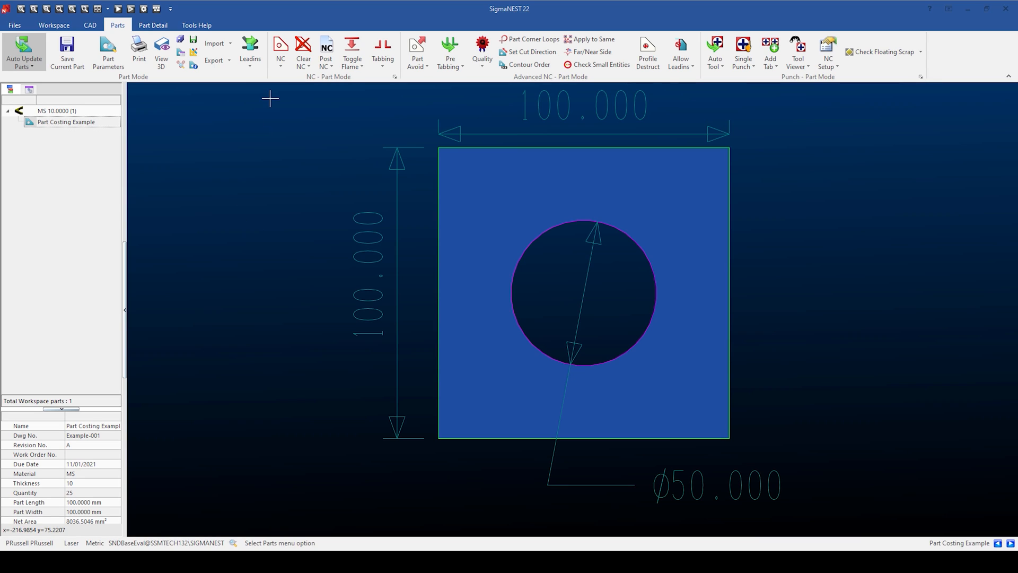
- Switch the ribbon to the Tools Help commands
{"action": "left_click", "coordinate": [196, 24]}
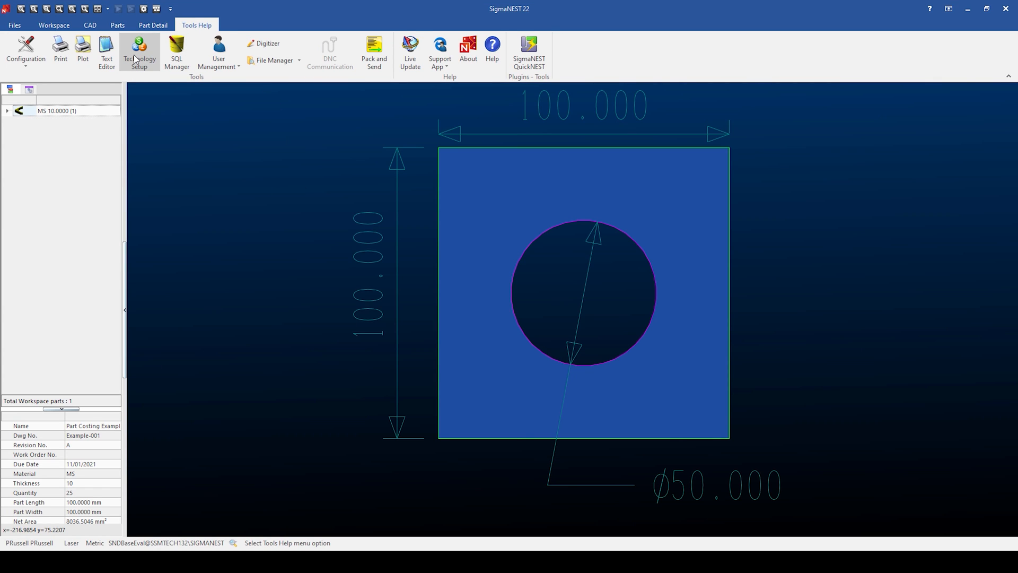
- In Technology Setup's Production Costs, review Global, Oxygas, Plasma and Amada_368_King costs, ending on Global
{"action": "left_click", "coordinate": [139, 52]}
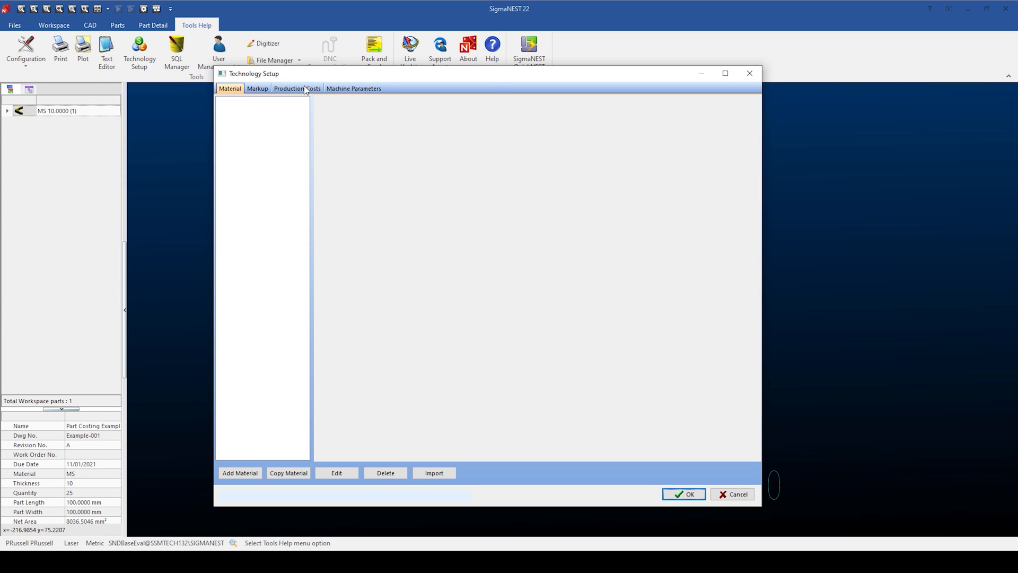
{"action": "left_click", "coordinate": [297, 88]}
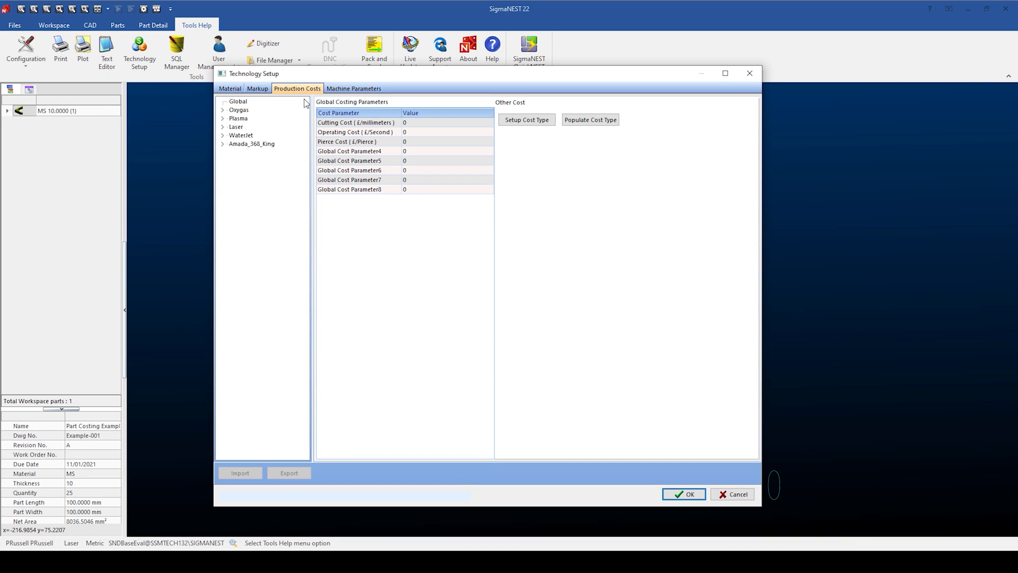
{"action": "left_click", "coordinate": [238, 101]}
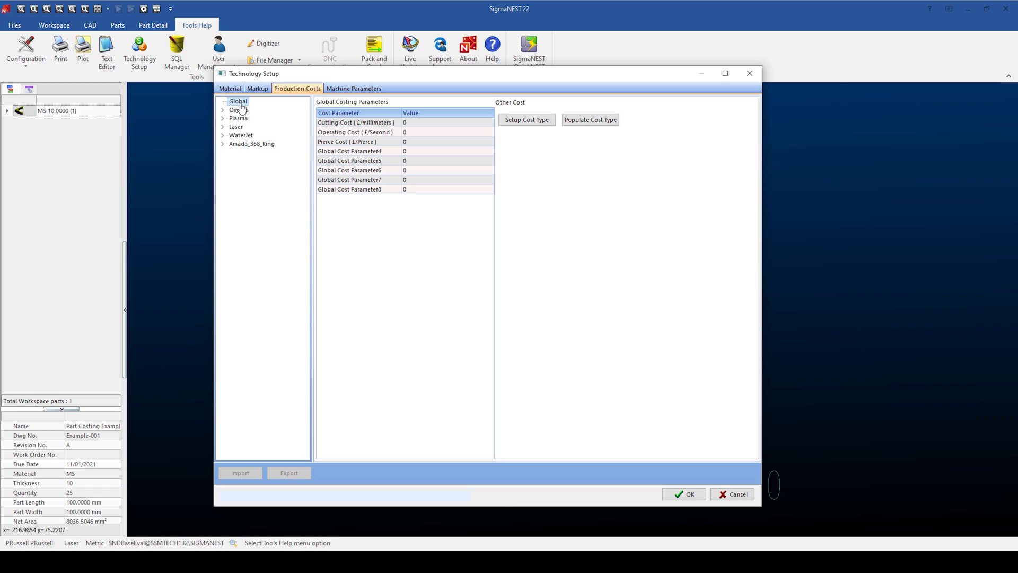
{"action": "left_click", "coordinate": [240, 109]}
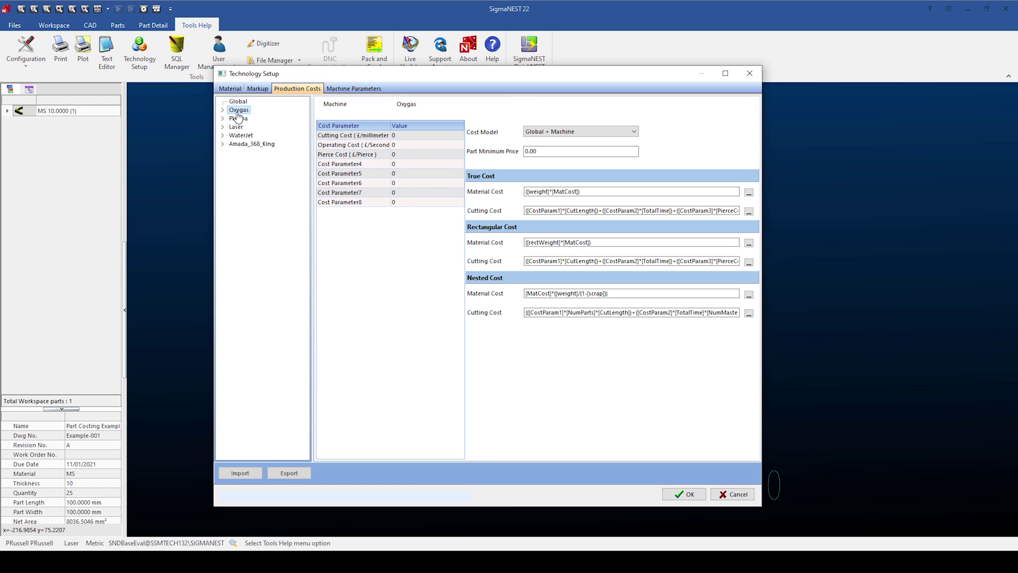
{"action": "left_click", "coordinate": [238, 119]}
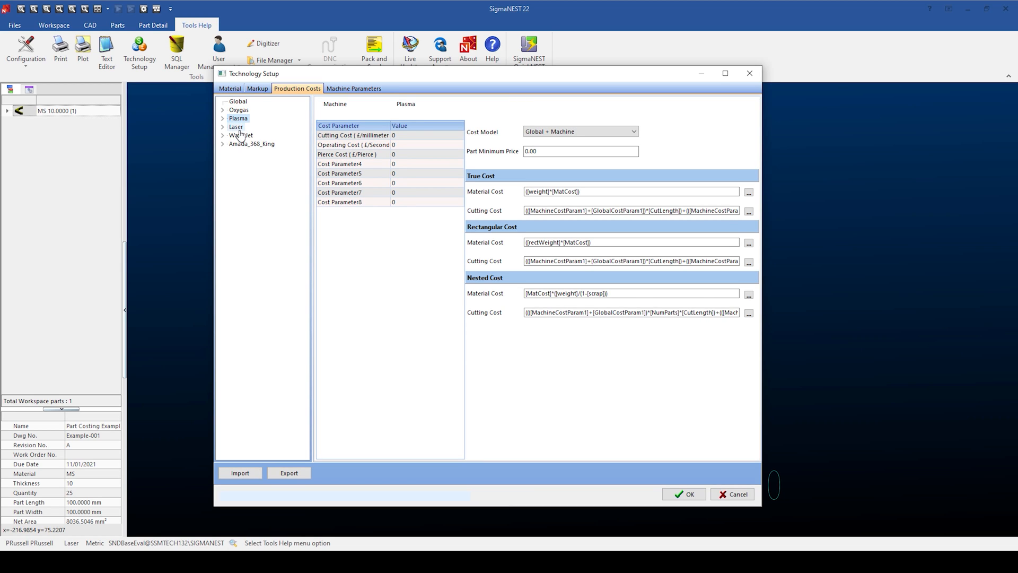
{"action": "left_click", "coordinate": [252, 143]}
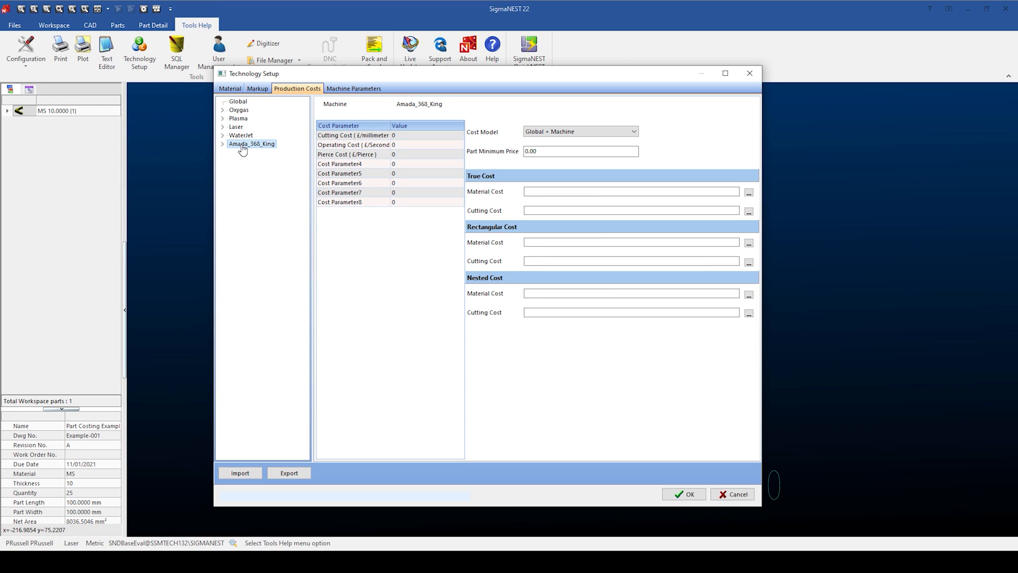
{"action": "left_click", "coordinate": [238, 101]}
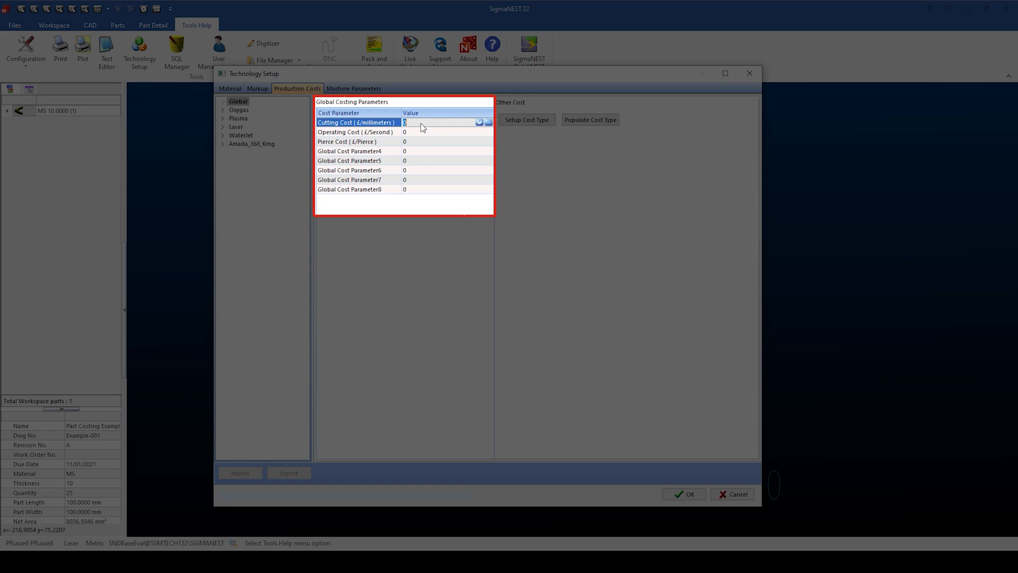
{"action": "left_click", "coordinate": [355, 132]}
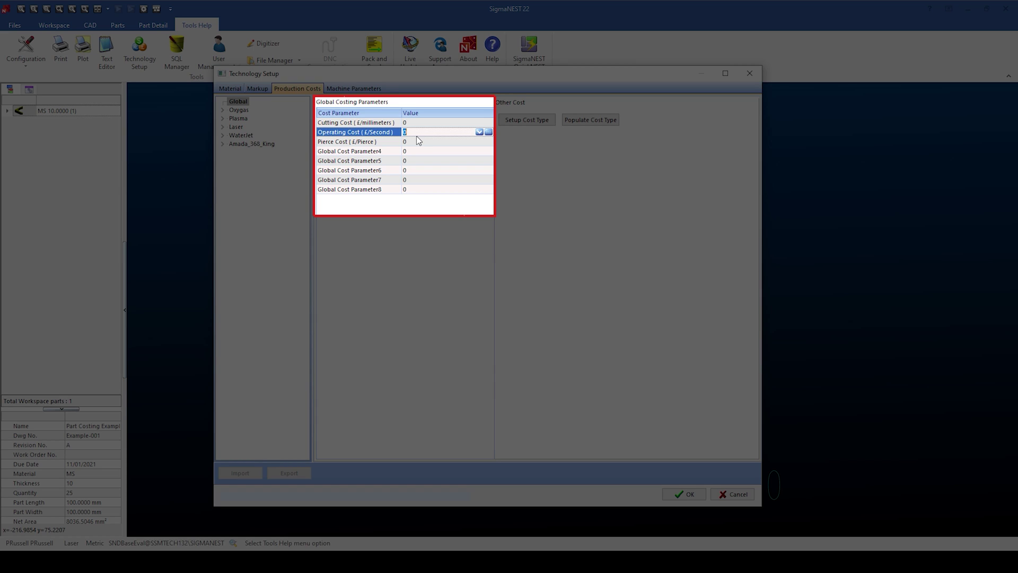
{"action": "left_click", "coordinate": [356, 142]}
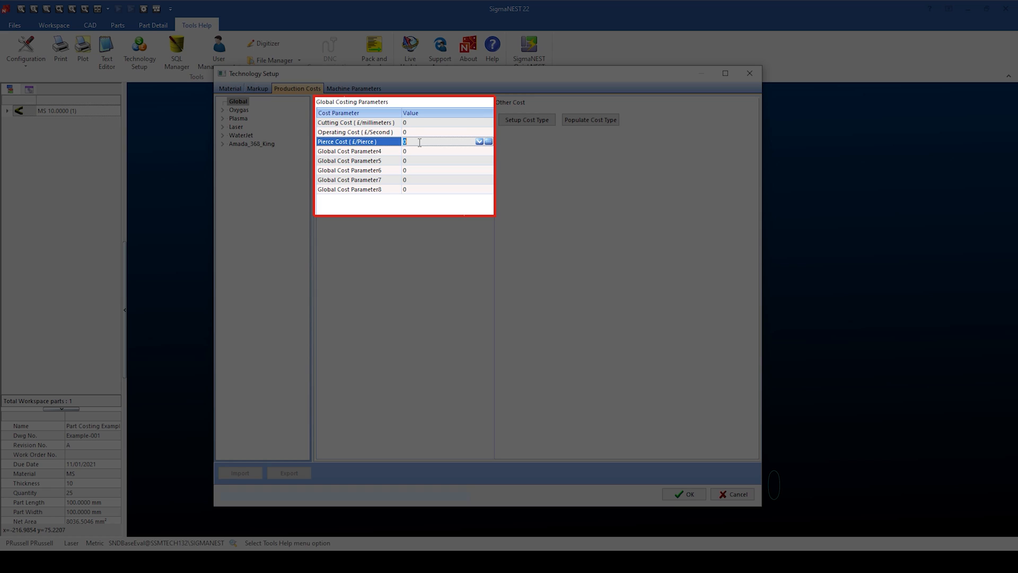
{"action": "mouse_move", "coordinate": [413, 156]}
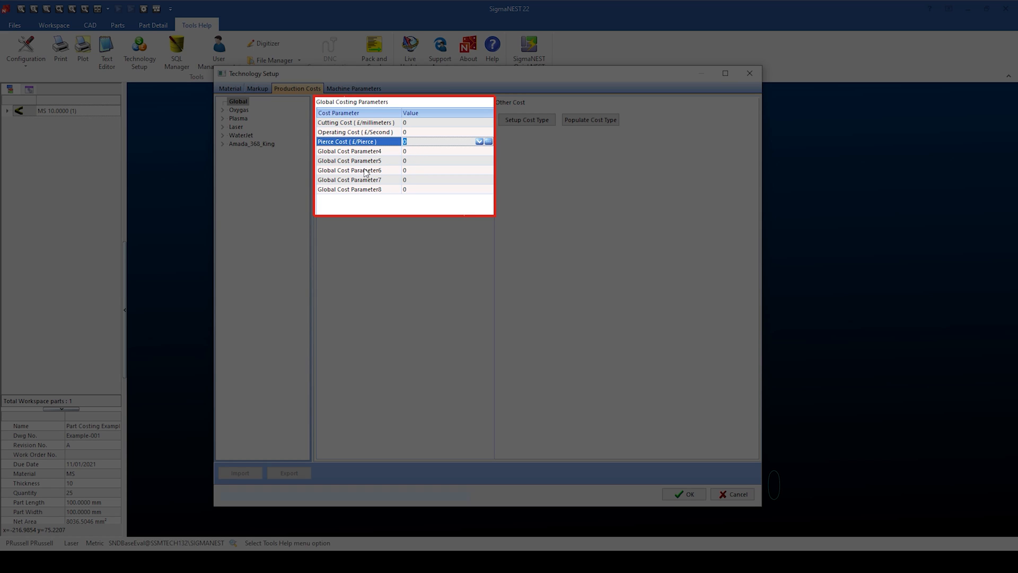
{"action": "mouse_move", "coordinate": [319, 157]}
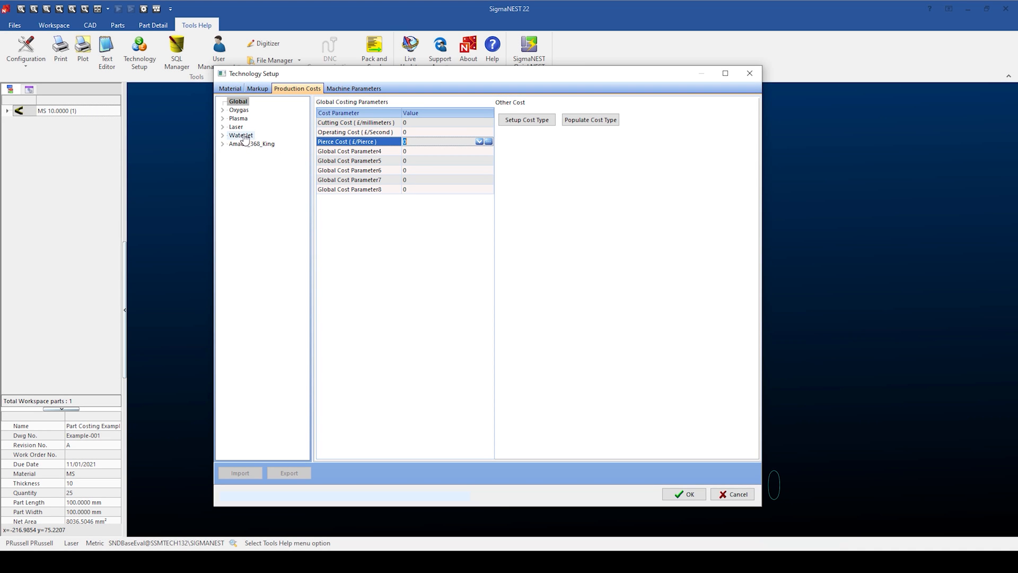
- Set the Laser machine's operating cost to 0.01667 per second
{"action": "left_click", "coordinate": [236, 126]}
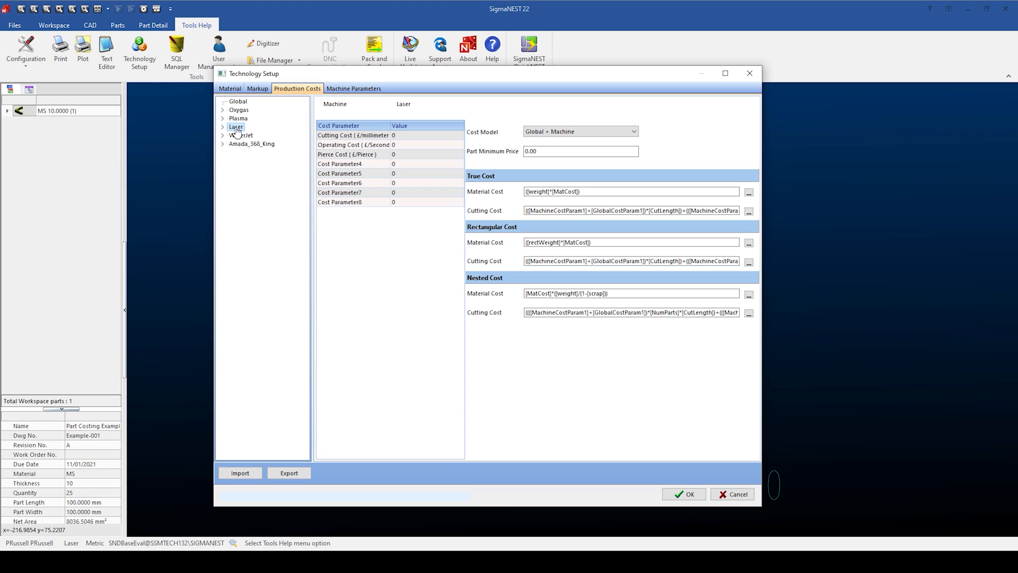
{"action": "left_click", "coordinate": [354, 145]}
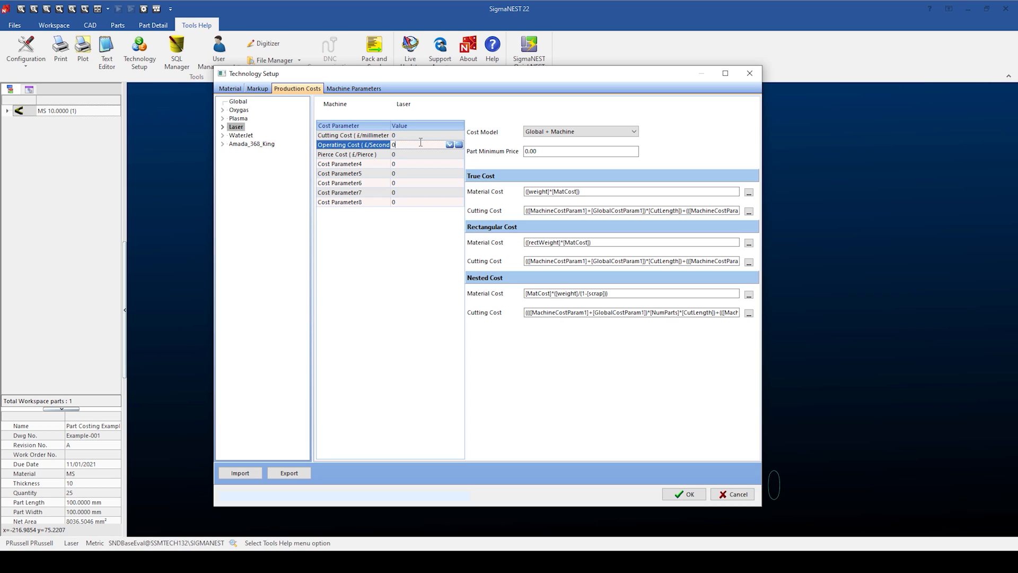
{"action": "type", "text": "0.01667"}
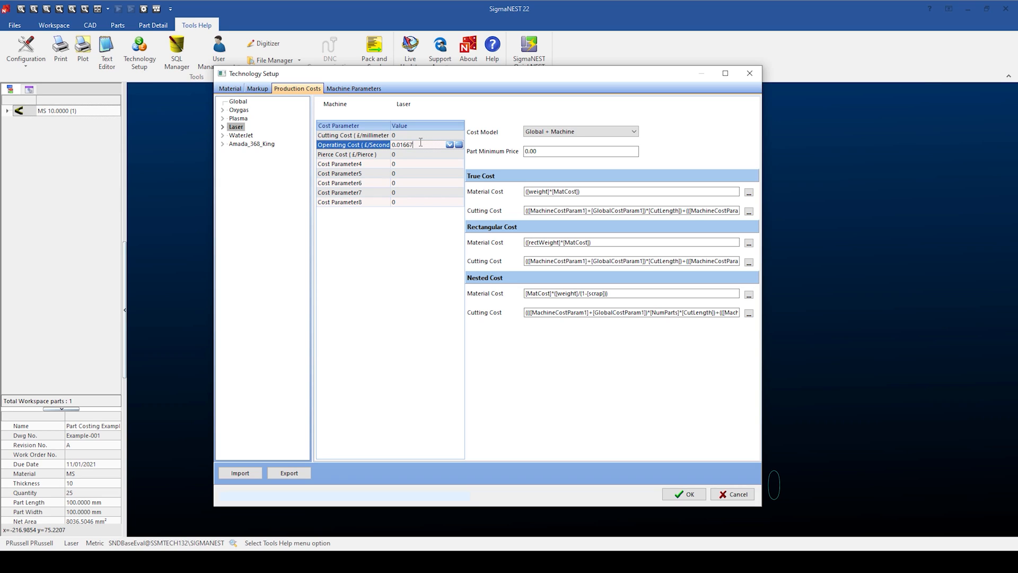
{"action": "left_click", "coordinate": [354, 154]}
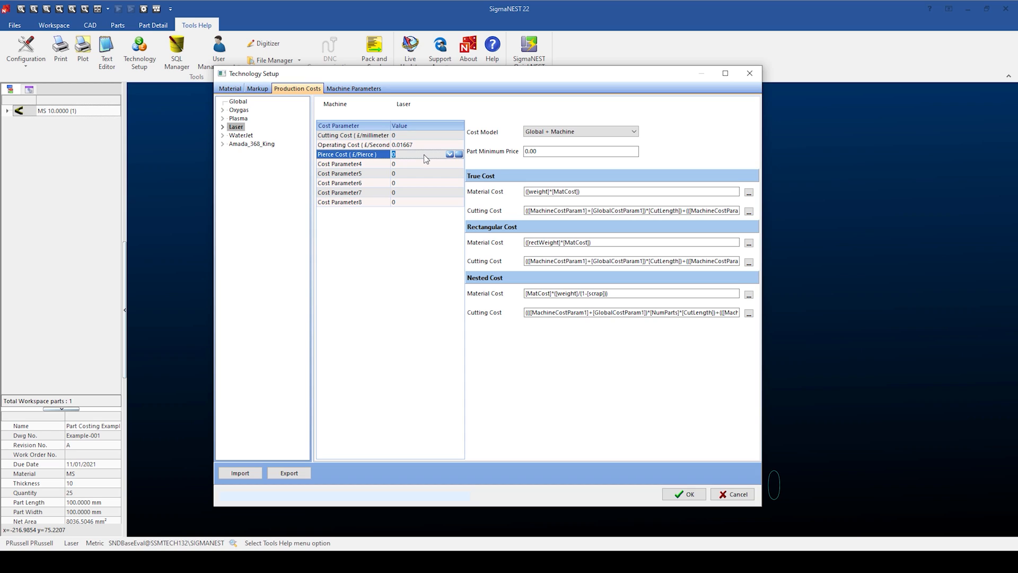
{"action": "mouse_move", "coordinate": [445, 148]}
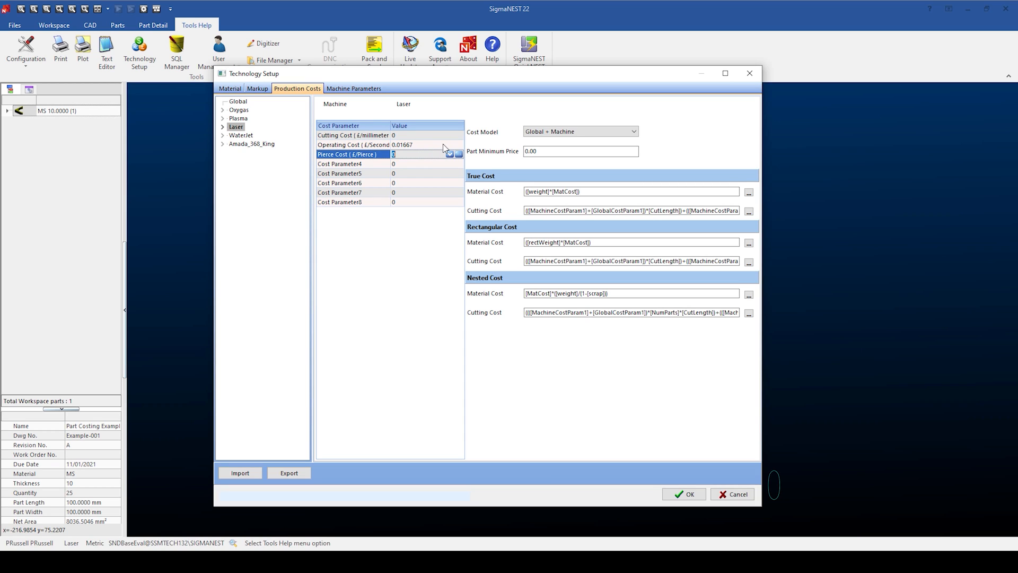
{"action": "left_click", "coordinate": [458, 145]}
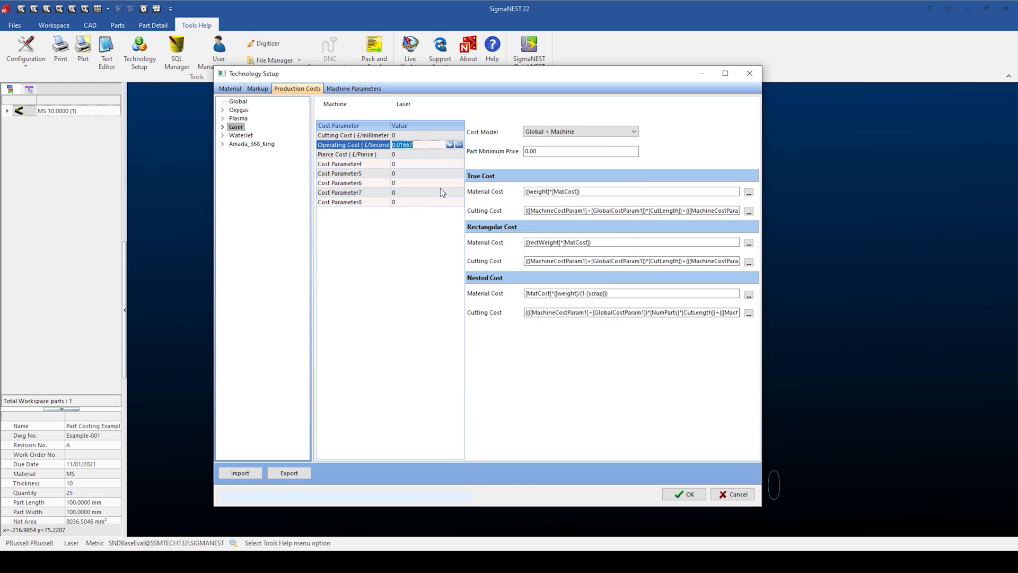
{"action": "left_click", "coordinate": [354, 135]}
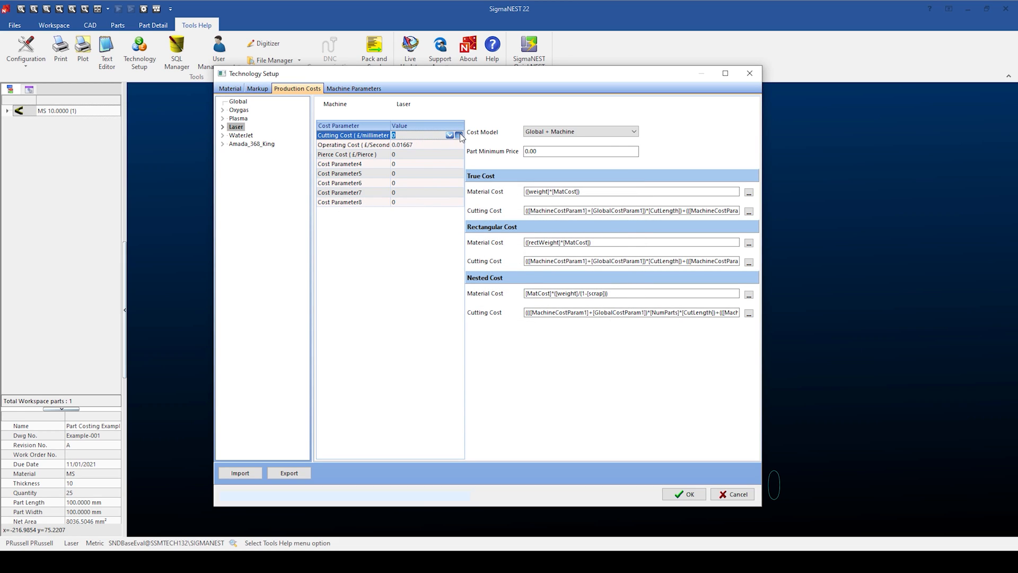
{"action": "left_click", "coordinate": [459, 135]}
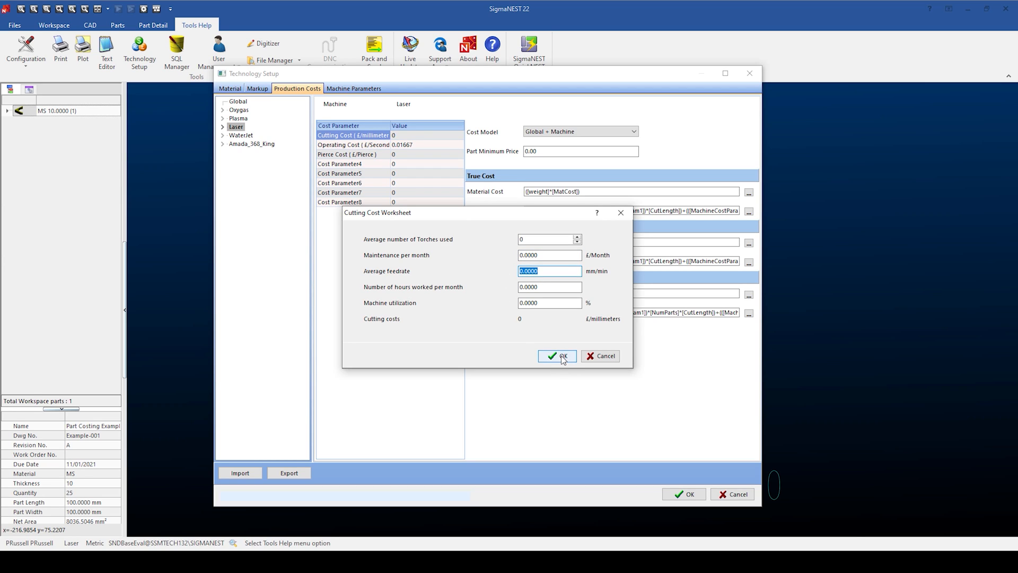
{"action": "left_click", "coordinate": [556, 355]}
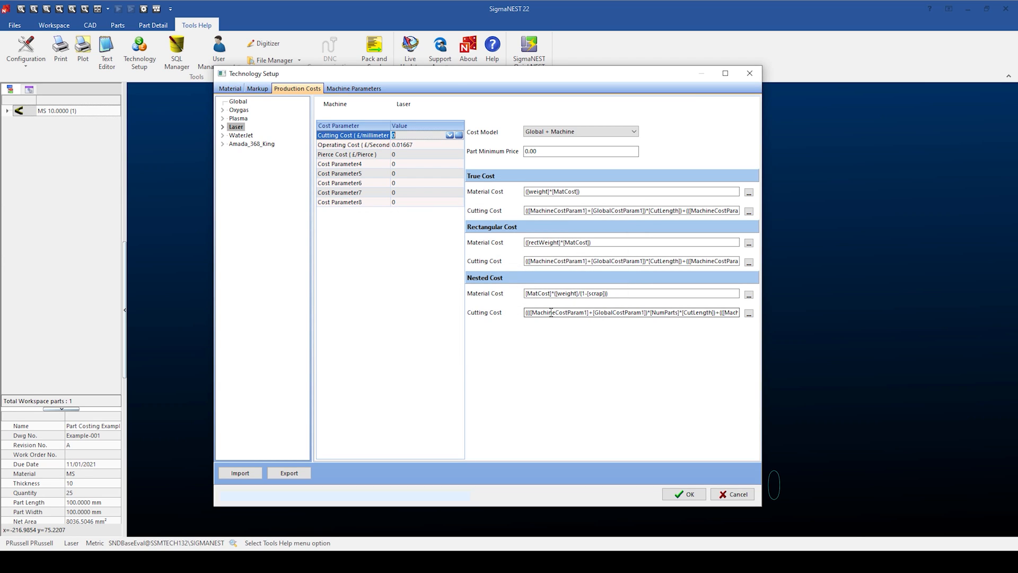
{"action": "left_click", "coordinate": [354, 145]}
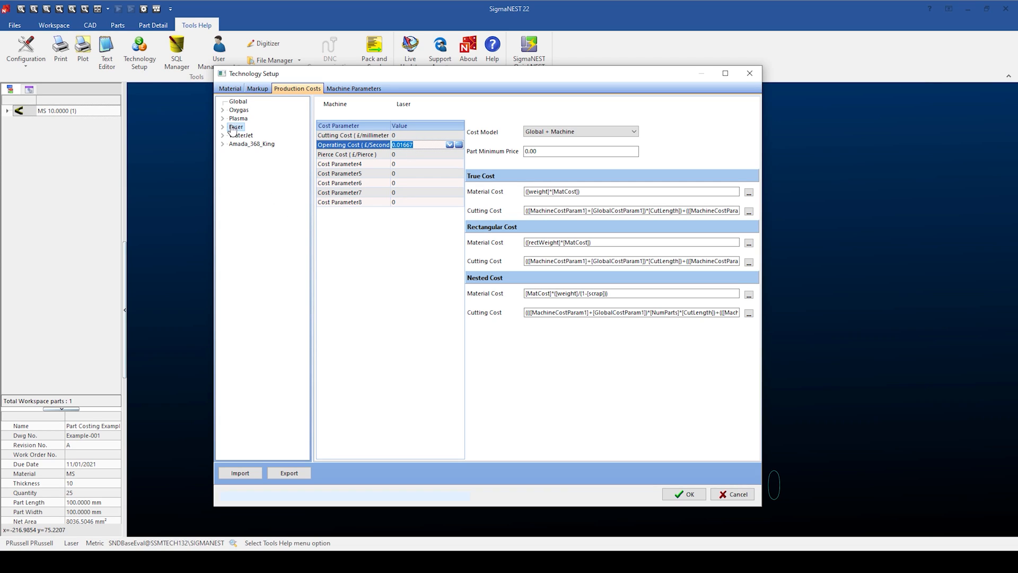
- Set the Plasma machine's operating cost to 0.0333 per second
{"action": "left_click", "coordinate": [238, 118]}
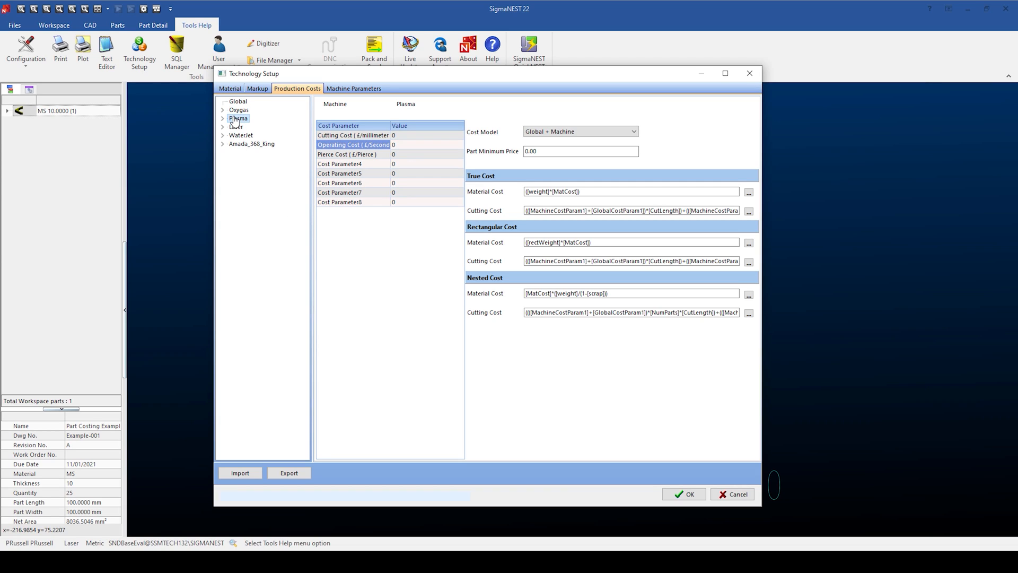
{"action": "left_click", "coordinate": [422, 144]}
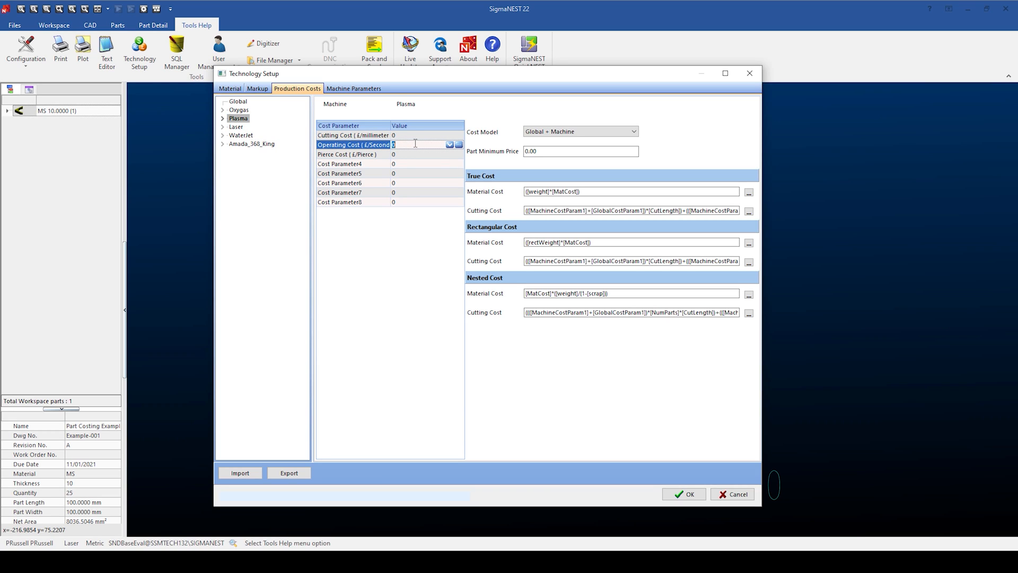
{"action": "type", "text": "0.0"}
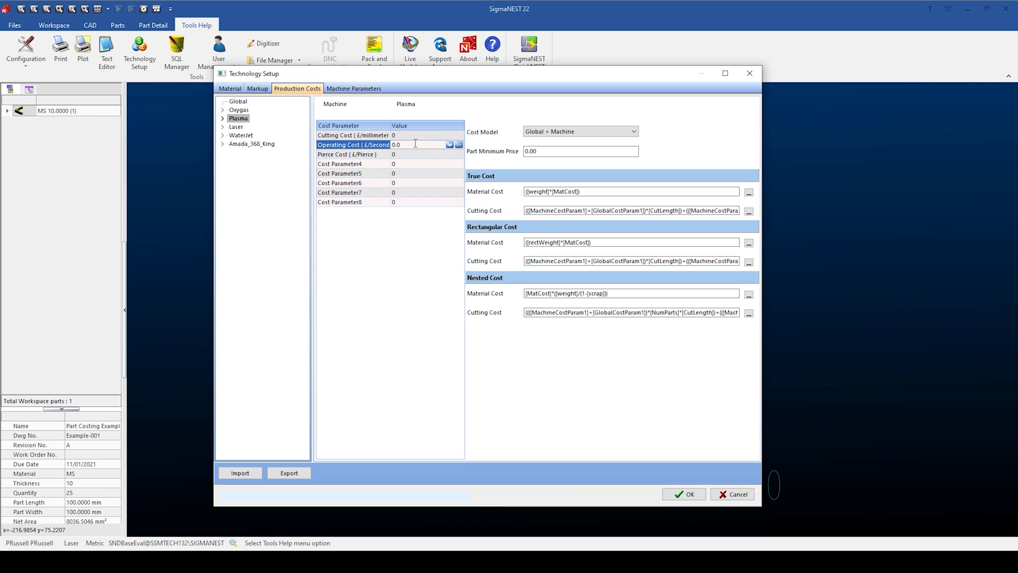
{"action": "type", "text": "0.0333"}
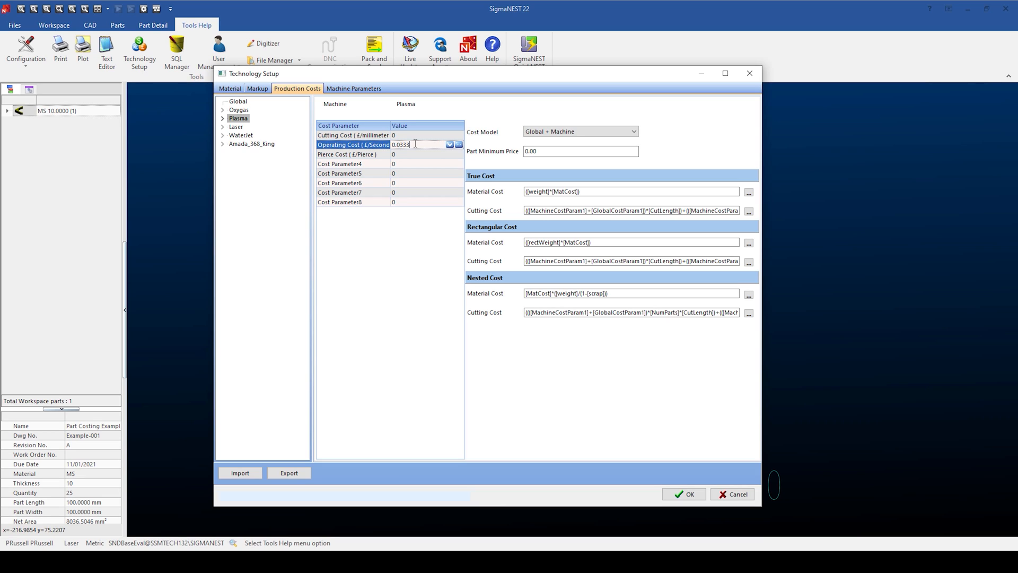
{"action": "left_click", "coordinate": [353, 135]}
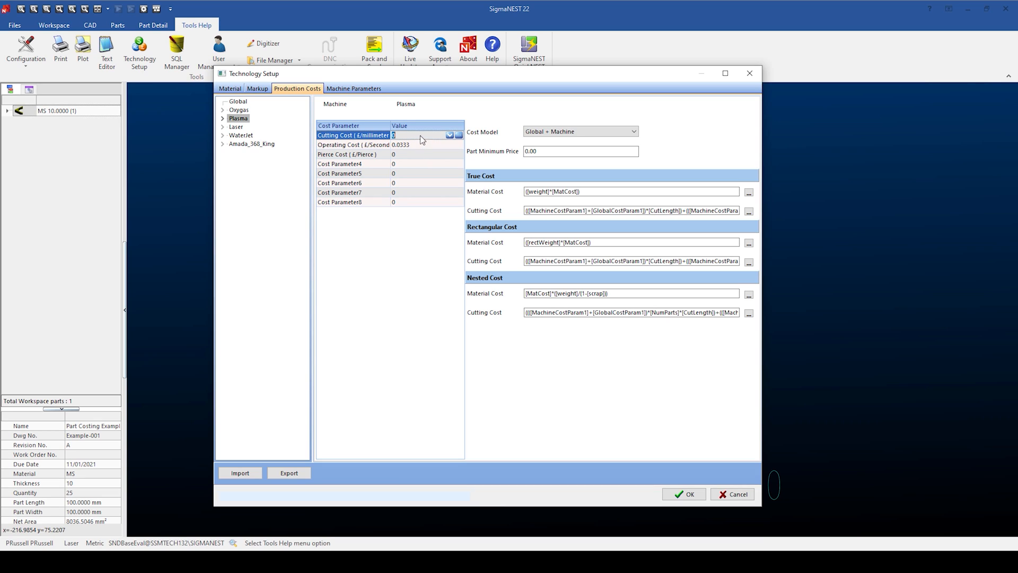
{"action": "left_click", "coordinate": [353, 154]}
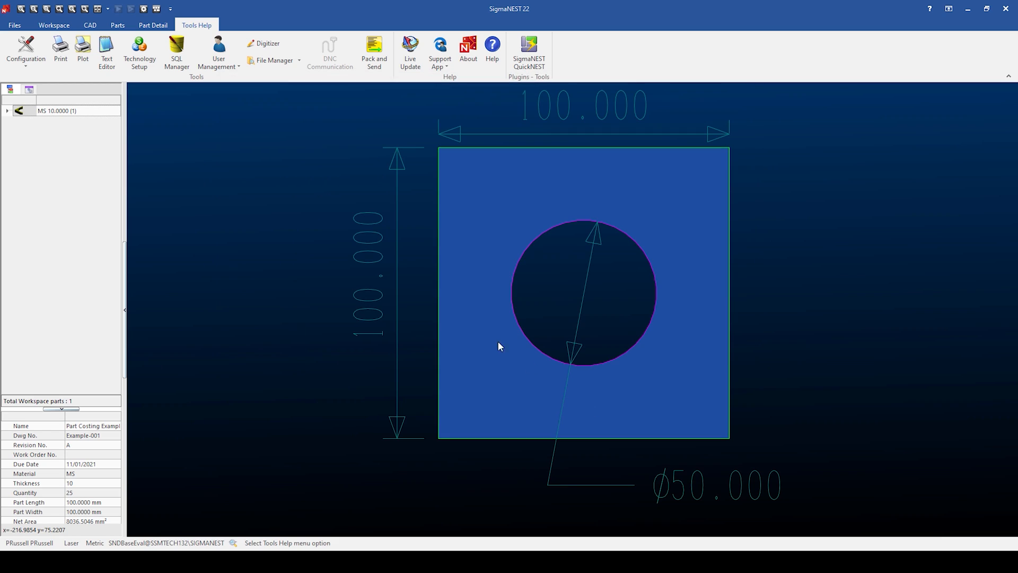
{"action": "mouse_move", "coordinate": [411, 240]}
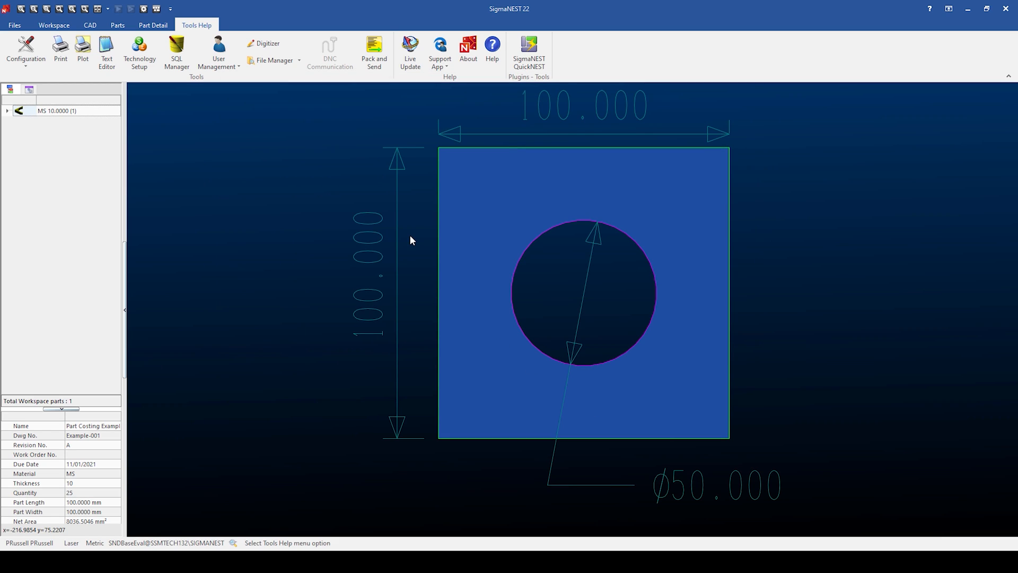
{"action": "mouse_move", "coordinate": [278, 119]}
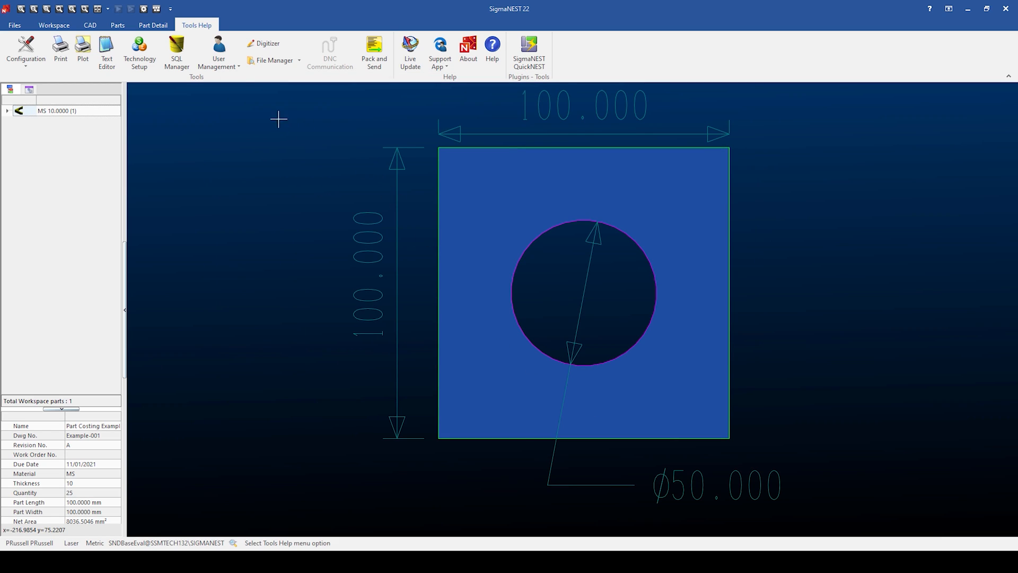
- Show the Parts ribbon commands with Part Costing Example listed in the tree
{"action": "left_click", "coordinate": [118, 25]}
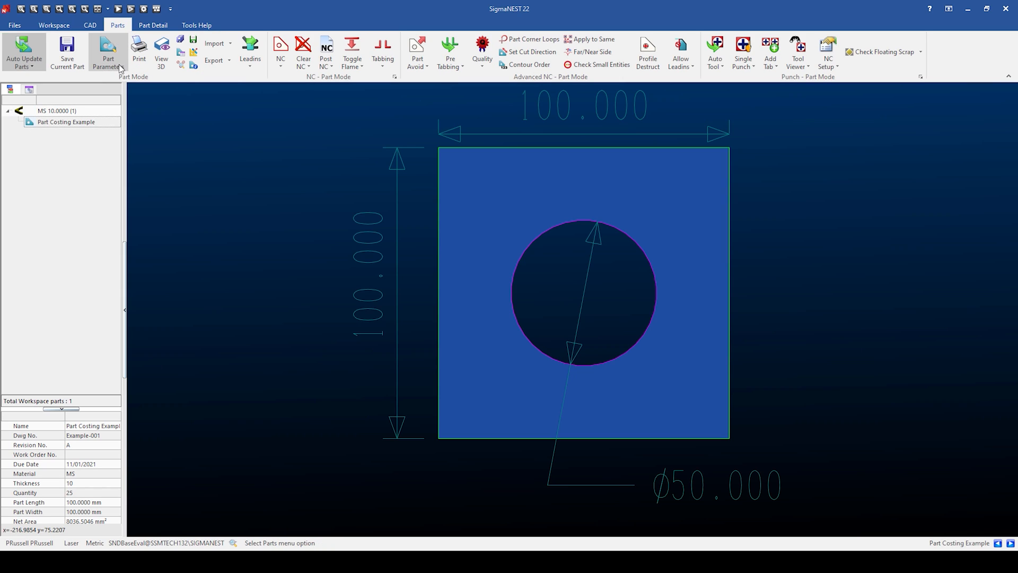
- Open Part Costing Example's Cost tab and check cutting time, cut length and pierce count
{"action": "left_click", "coordinate": [107, 52]}
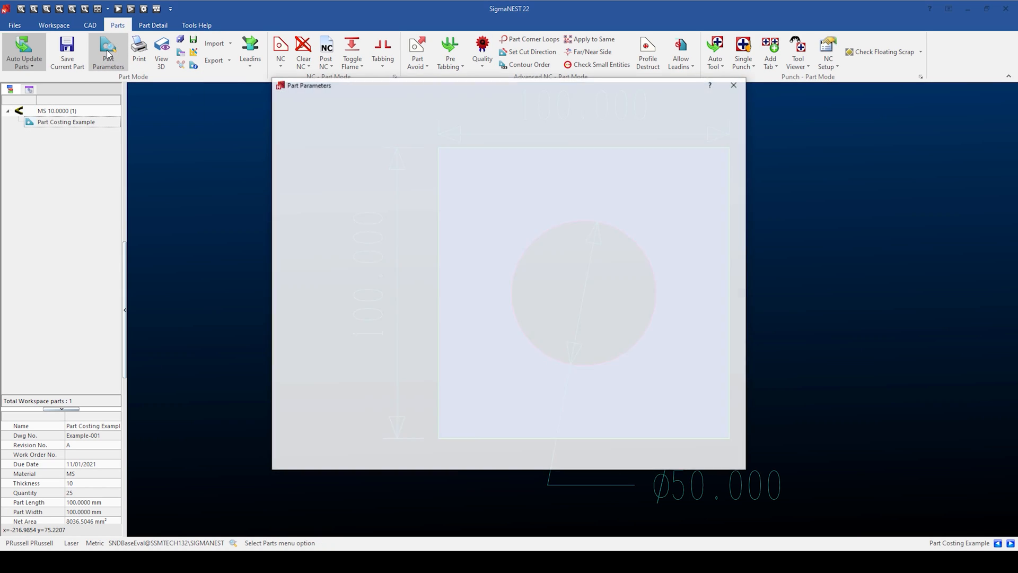
{"action": "left_click", "coordinate": [457, 101]}
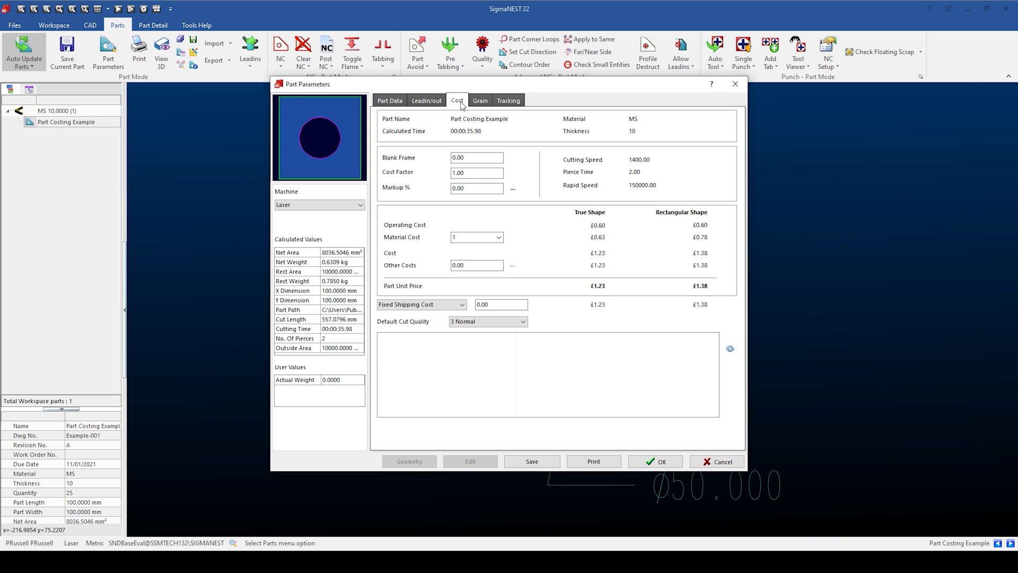
{"action": "mouse_move", "coordinate": [349, 346]}
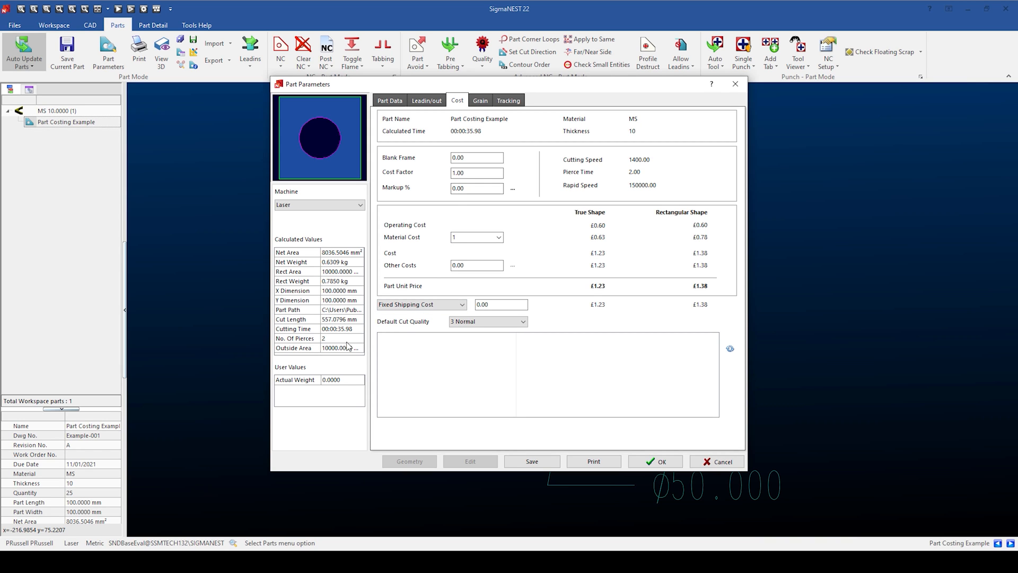
{"action": "left_click", "coordinate": [292, 329]}
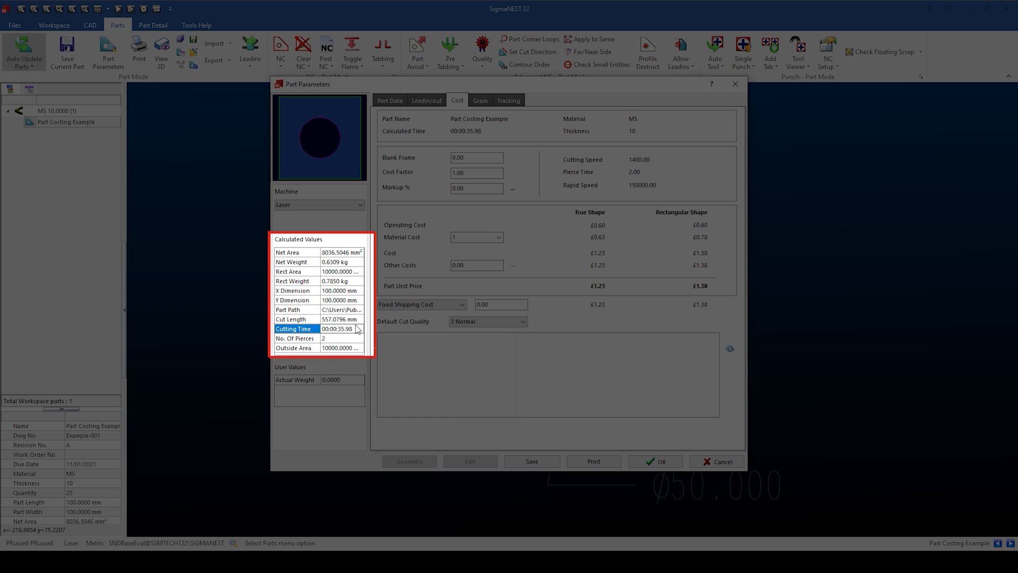
{"action": "left_click", "coordinate": [291, 319]}
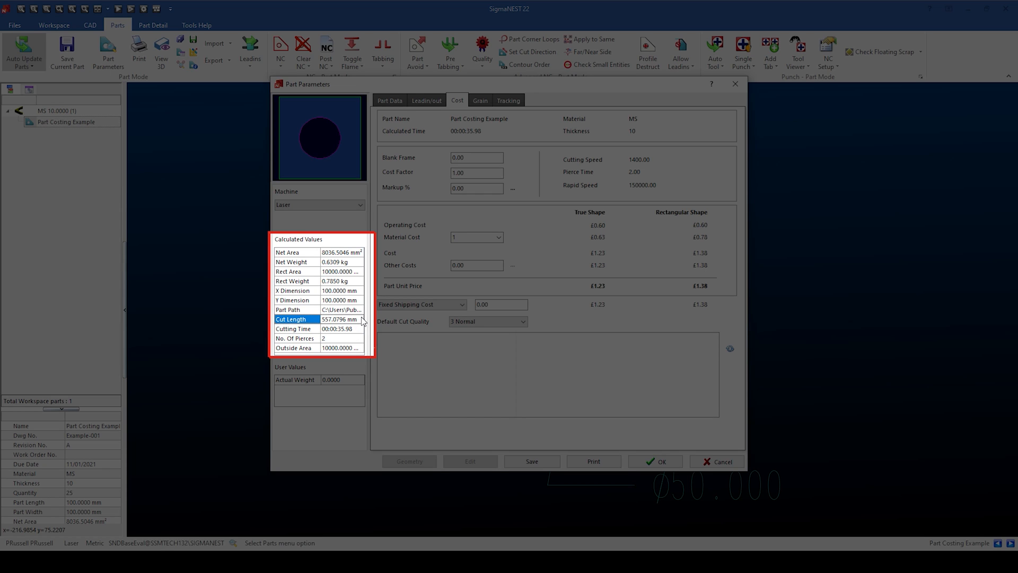
{"action": "left_click", "coordinate": [323, 338]}
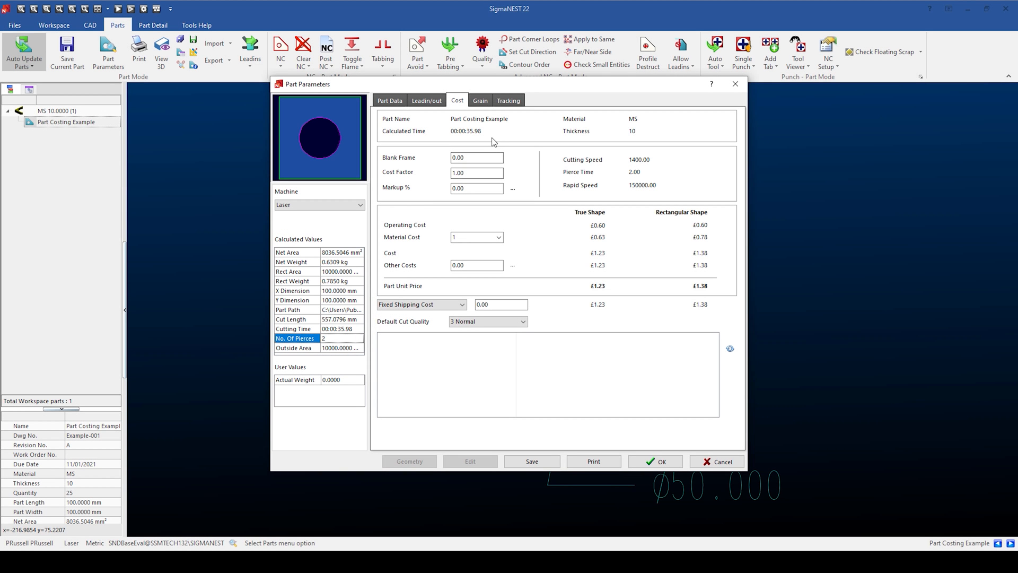
{"action": "mouse_move", "coordinate": [483, 134]}
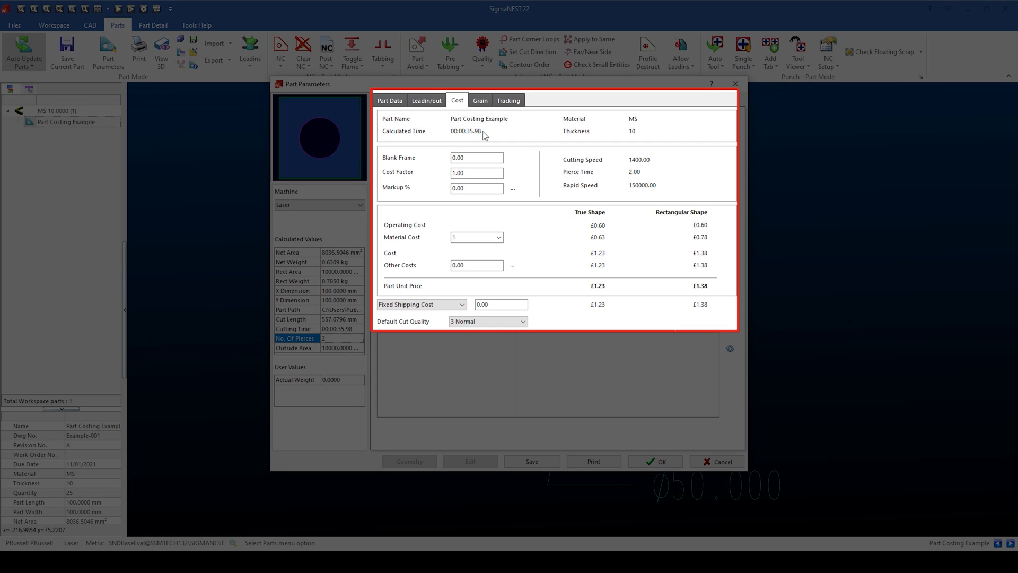
{"action": "mouse_move", "coordinate": [592, 223]}
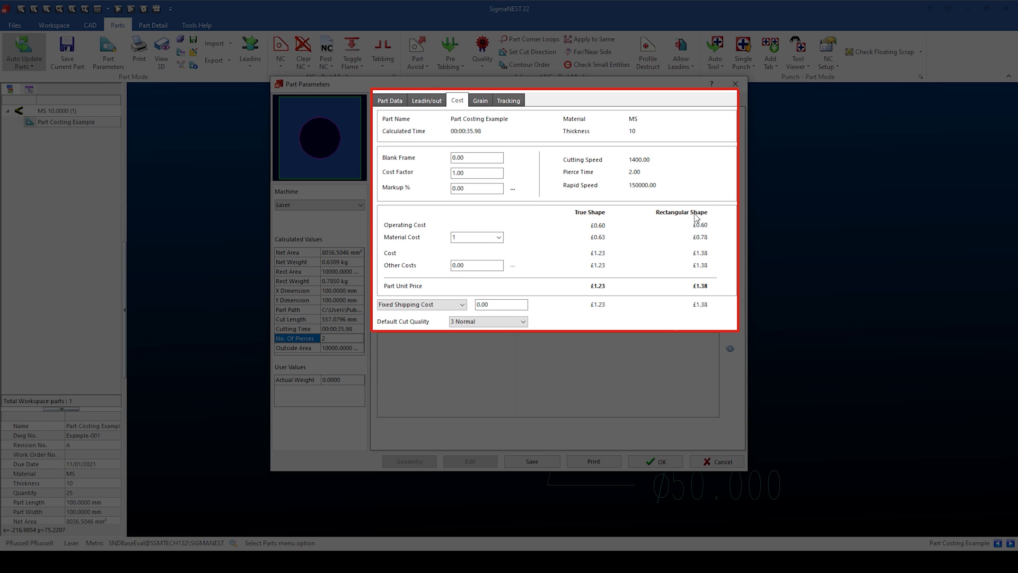
{"action": "mouse_move", "coordinate": [698, 235]}
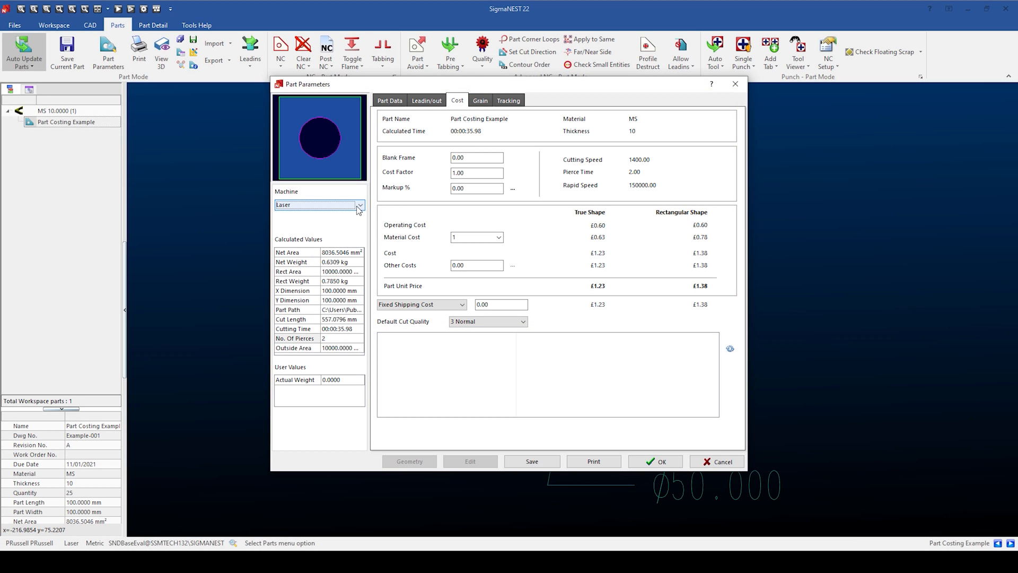
- Switch the part's machine from Laser to Plasma, check pierce count, and accept
{"action": "left_click", "coordinate": [318, 205]}
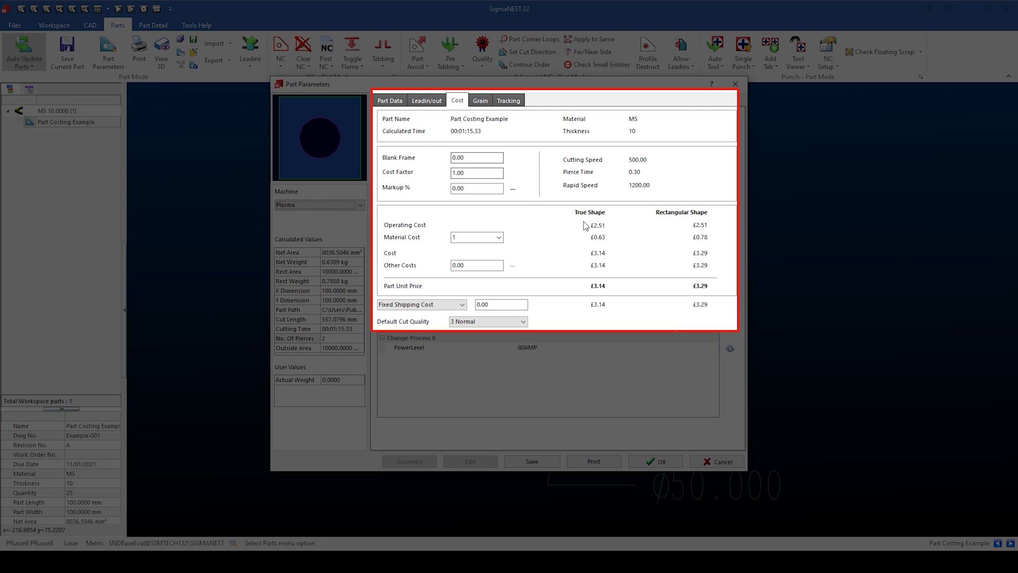
{"action": "mouse_move", "coordinate": [698, 234]}
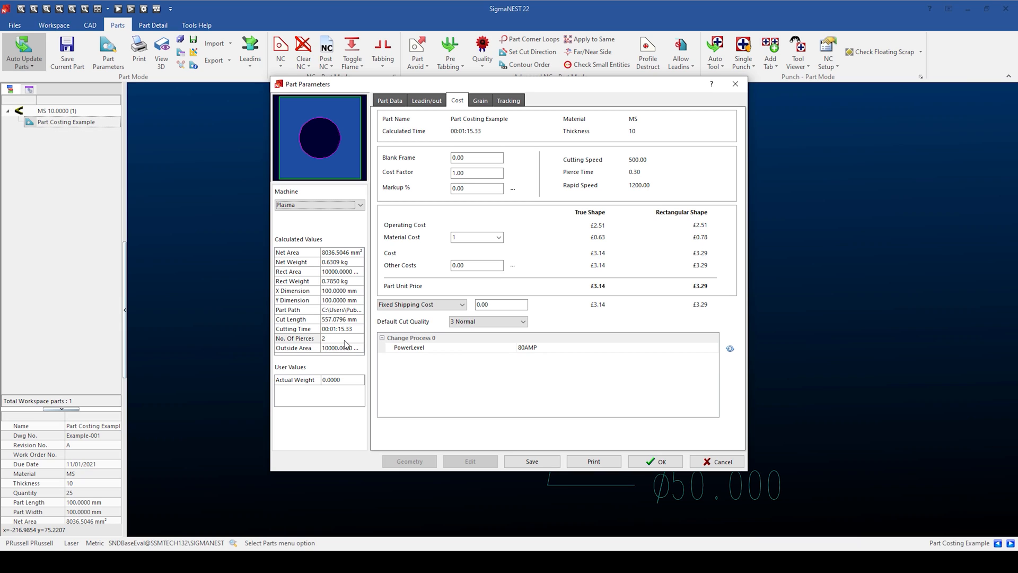
{"action": "left_click", "coordinate": [296, 338]}
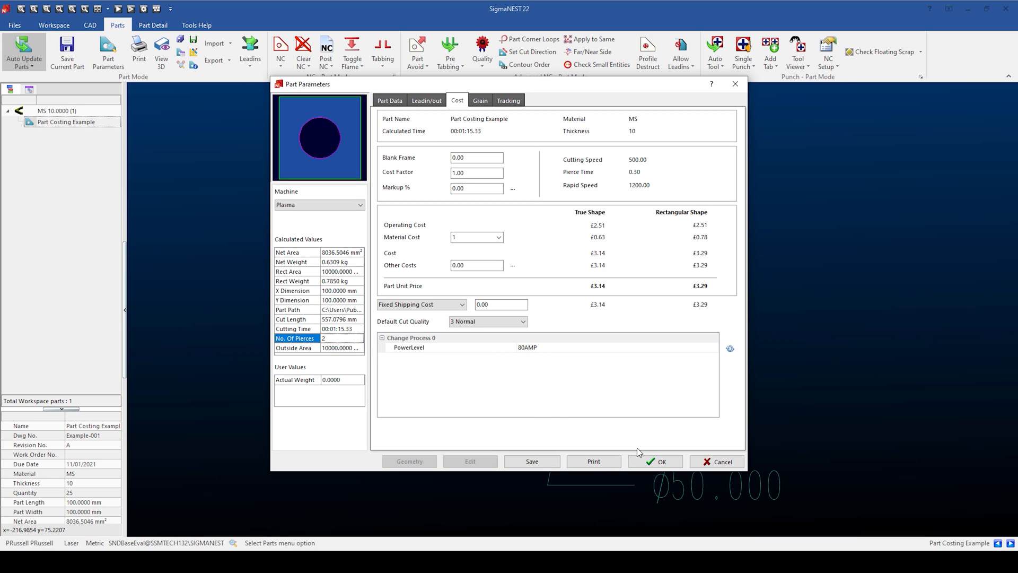
{"action": "left_click", "coordinate": [660, 462]}
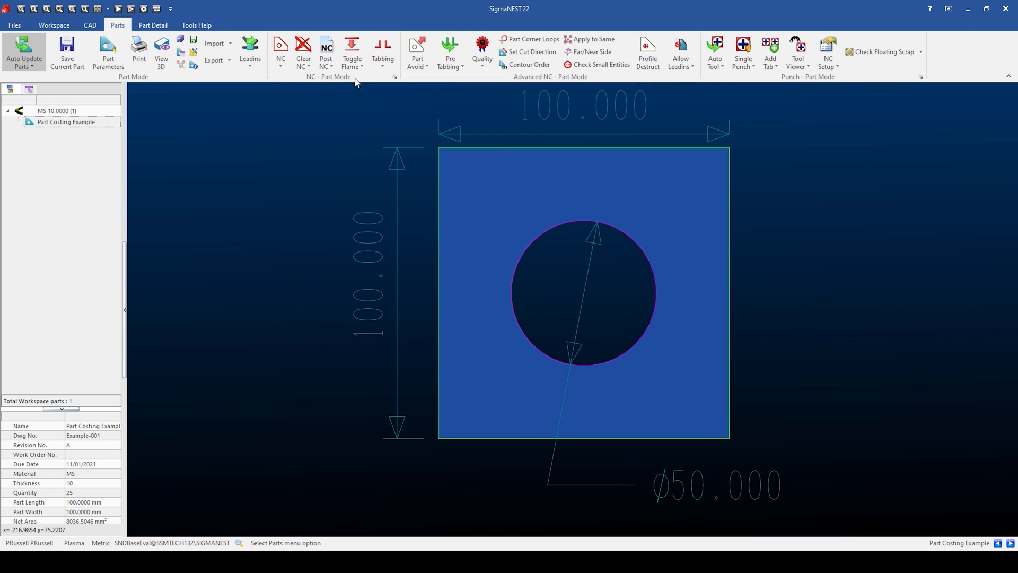
- Add a 0.2 per-pierce cost to the Plasma machine in Technology Setup's Production Costs
{"action": "left_click", "coordinate": [197, 25]}
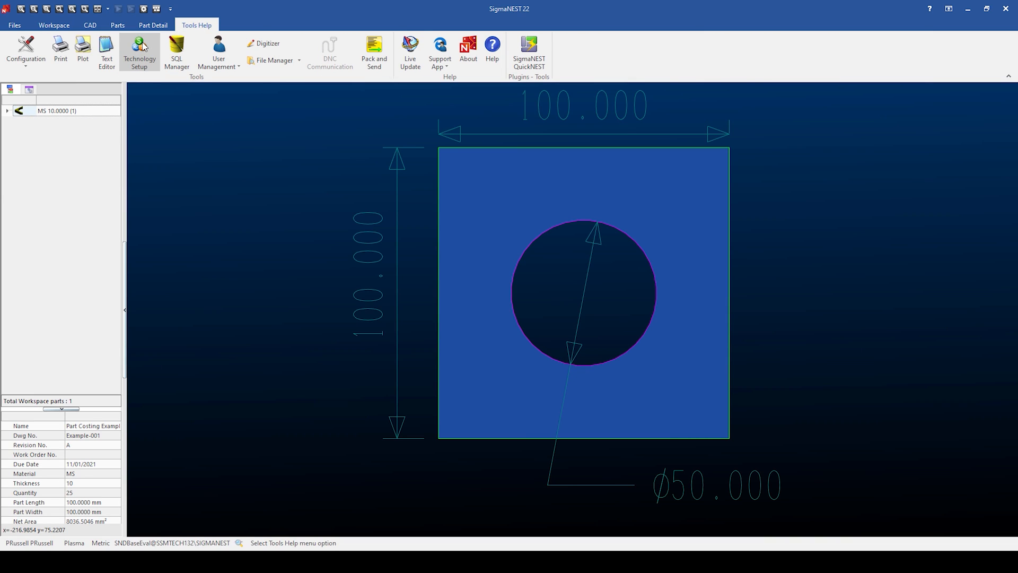
{"action": "left_click", "coordinate": [139, 52]}
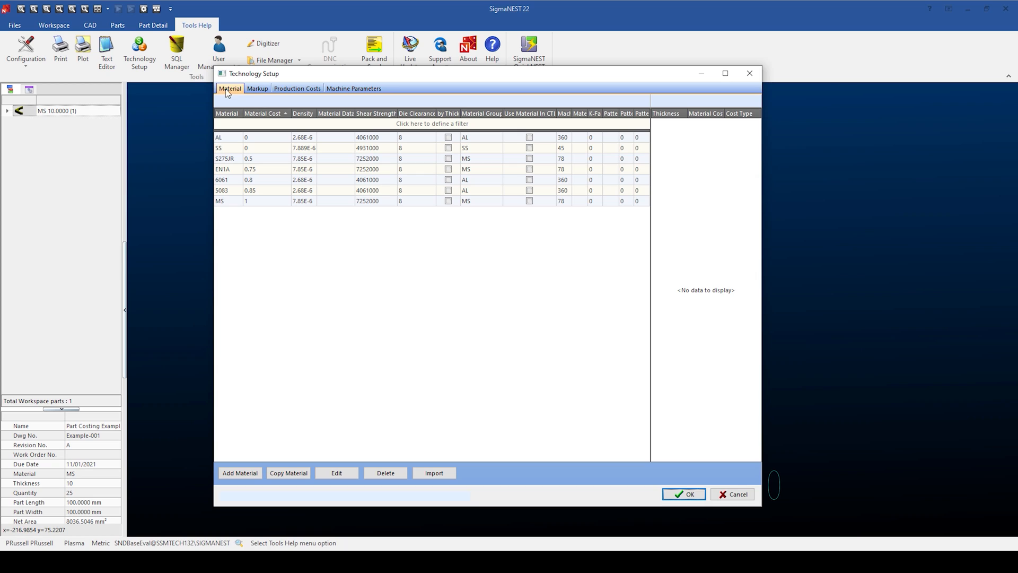
{"action": "left_click", "coordinate": [297, 89]}
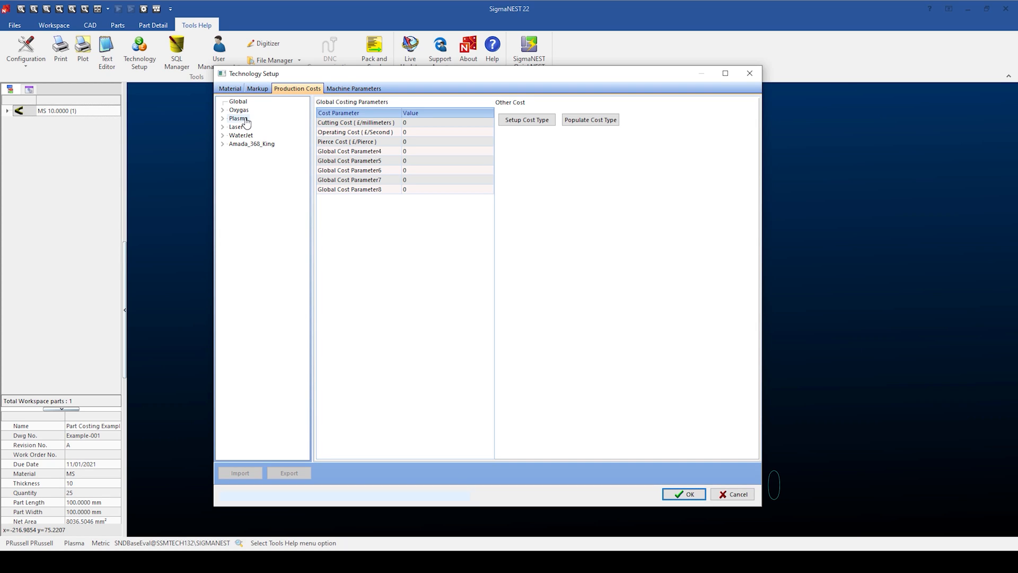
{"action": "left_click", "coordinate": [238, 118]}
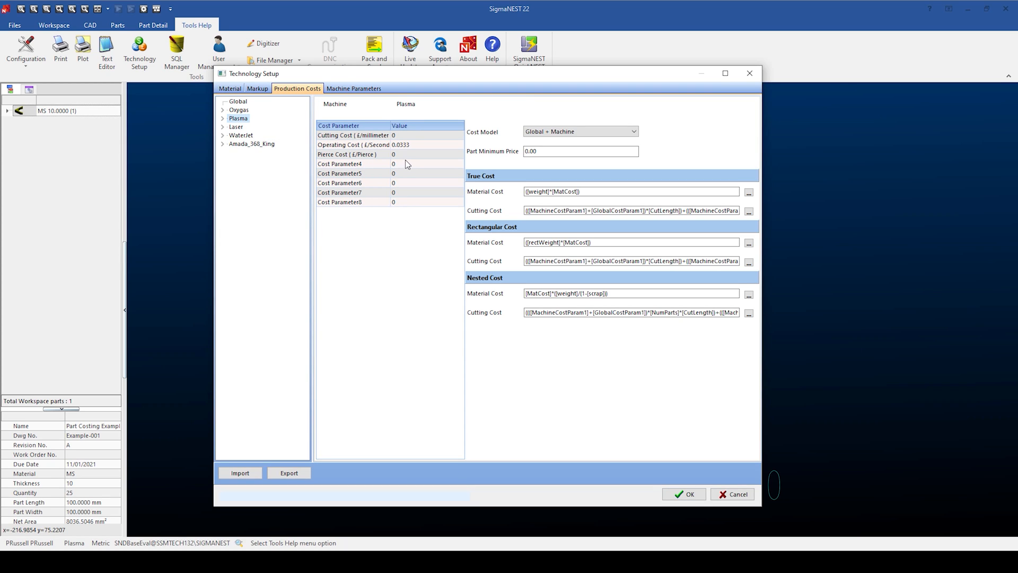
{"action": "left_click", "coordinate": [390, 154]}
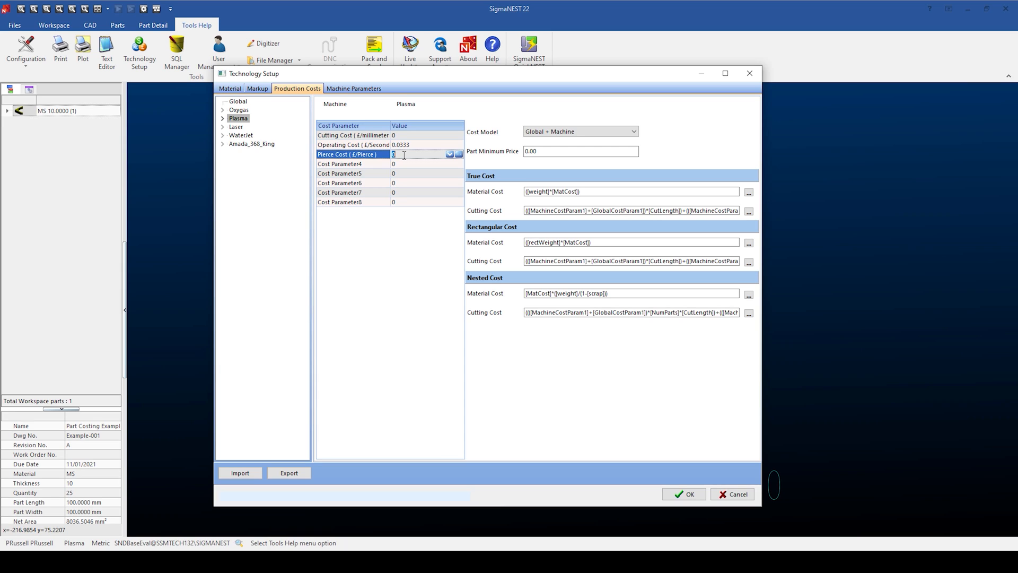
{"action": "type", "text": "0.2"}
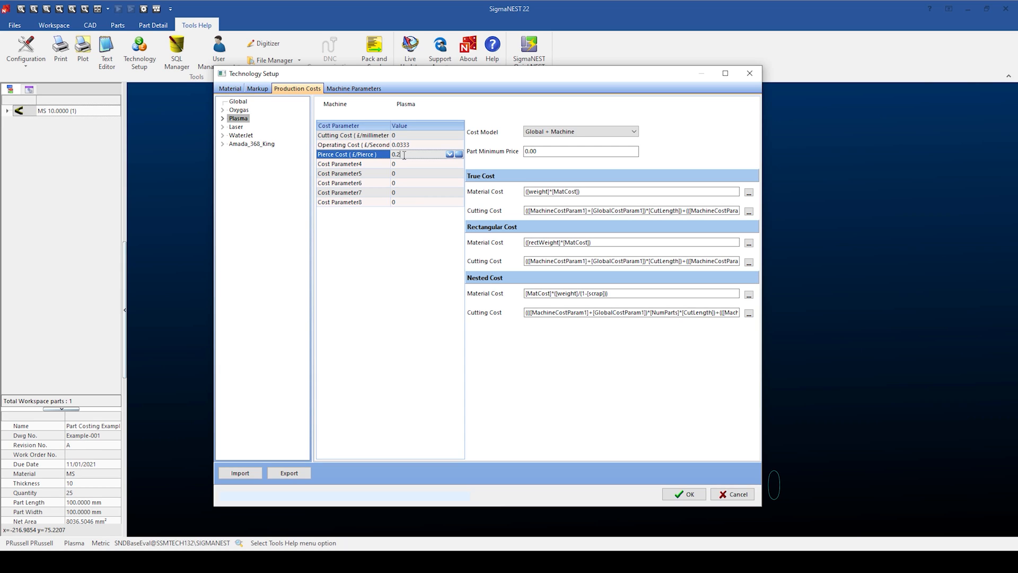
{"action": "left_click", "coordinate": [682, 495]}
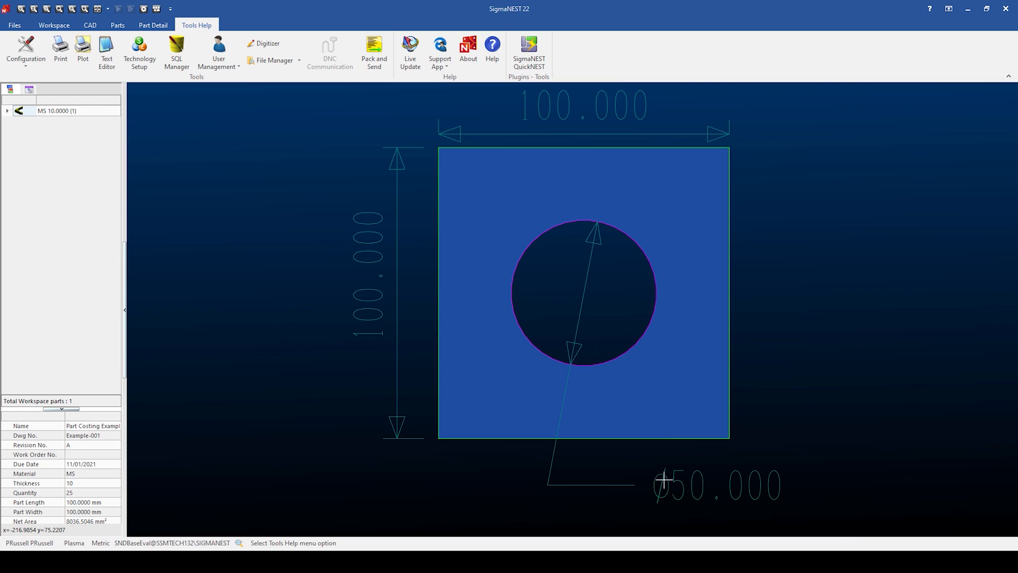
- Reopen Part Costing Example's Cost tab, now showing £2.91 operating cost and £3.54 unit price
{"action": "left_click", "coordinate": [118, 25]}
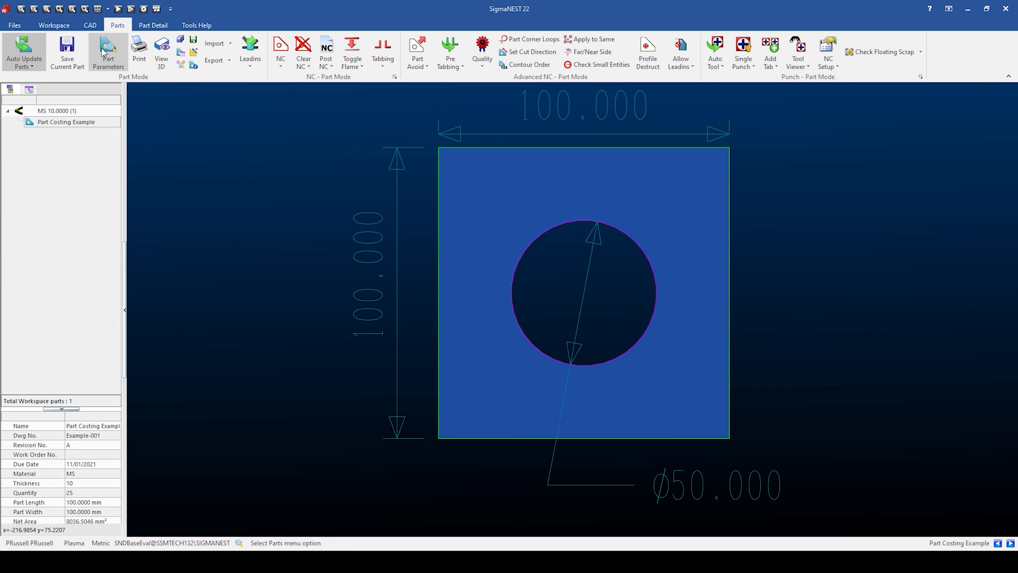
{"action": "left_click", "coordinate": [108, 52]}
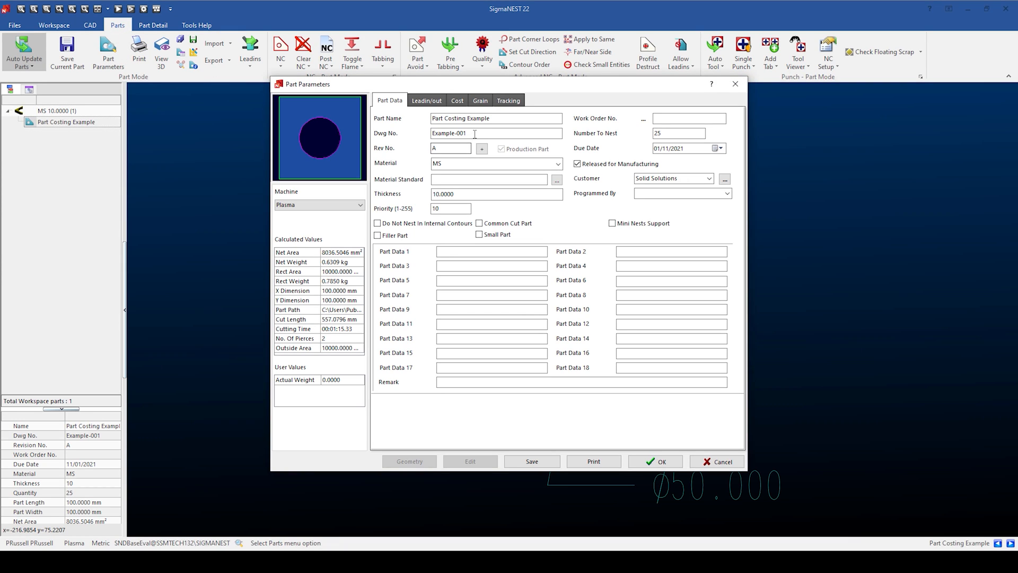
{"action": "left_click", "coordinate": [456, 100]}
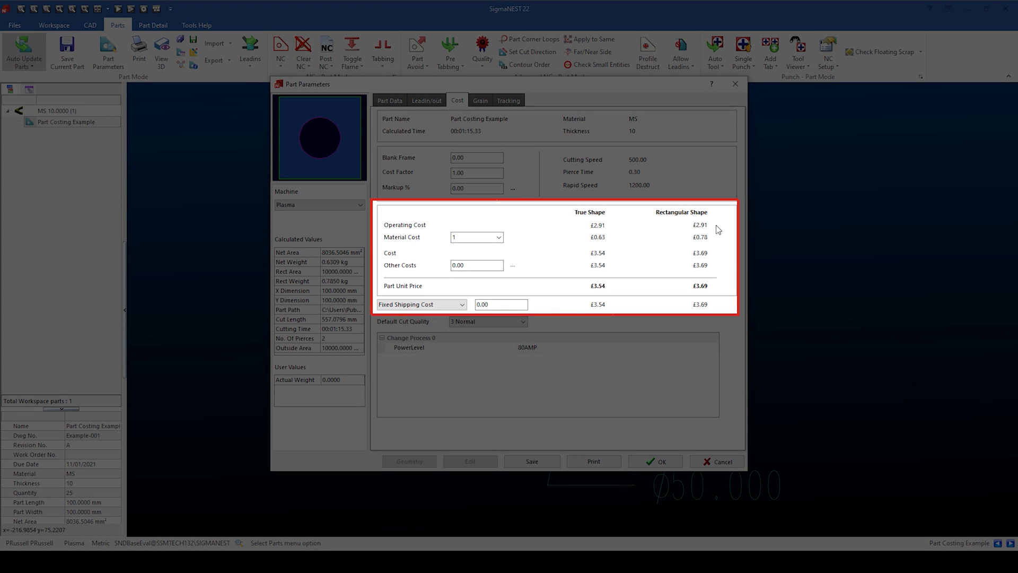
{"action": "mouse_move", "coordinate": [596, 248]}
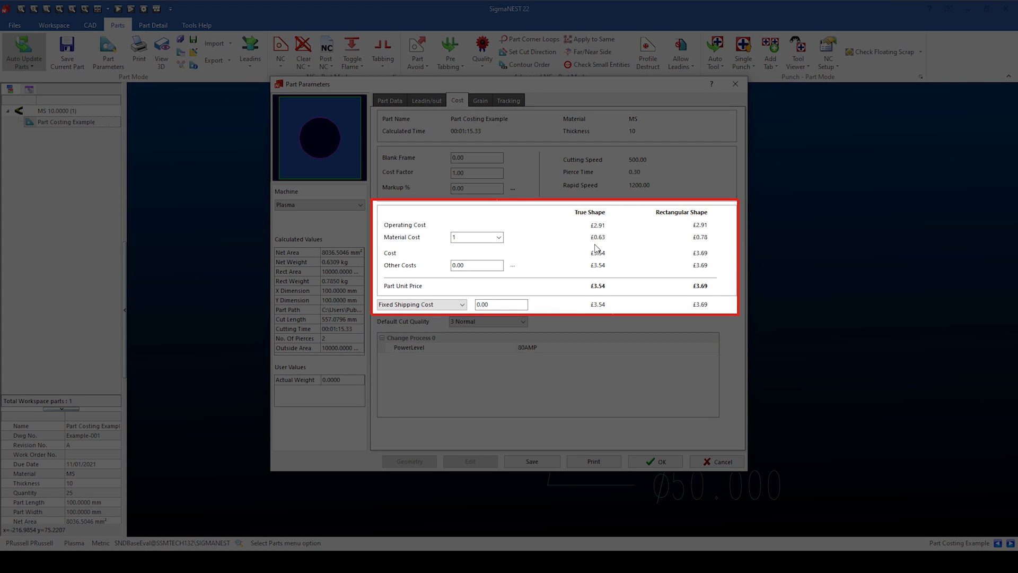